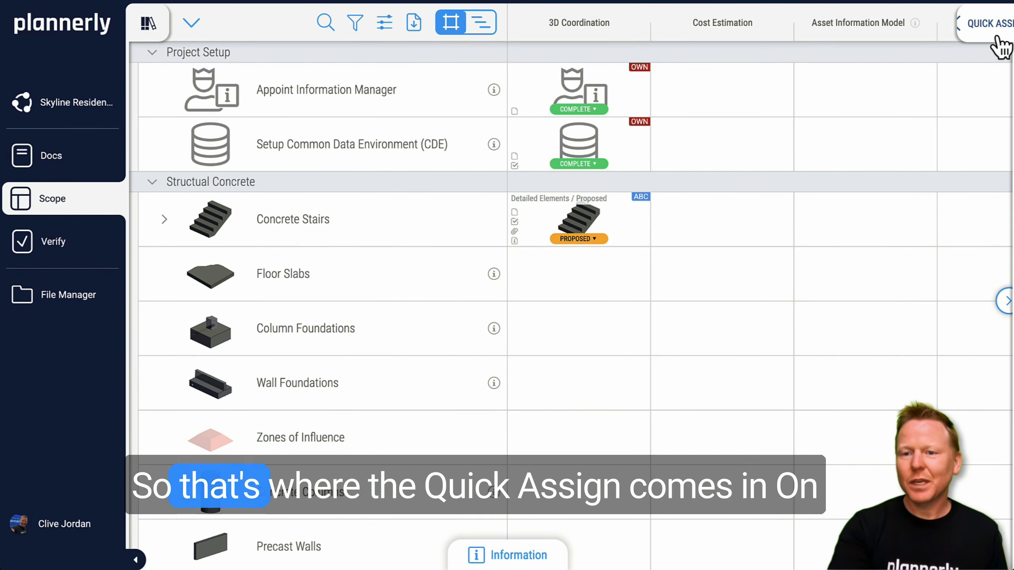
Set Quick Assign to Detailed Elements geometry, Coordinated reliability and the CON Contractor team
{"action": "left_click", "coordinate": [997, 23]}
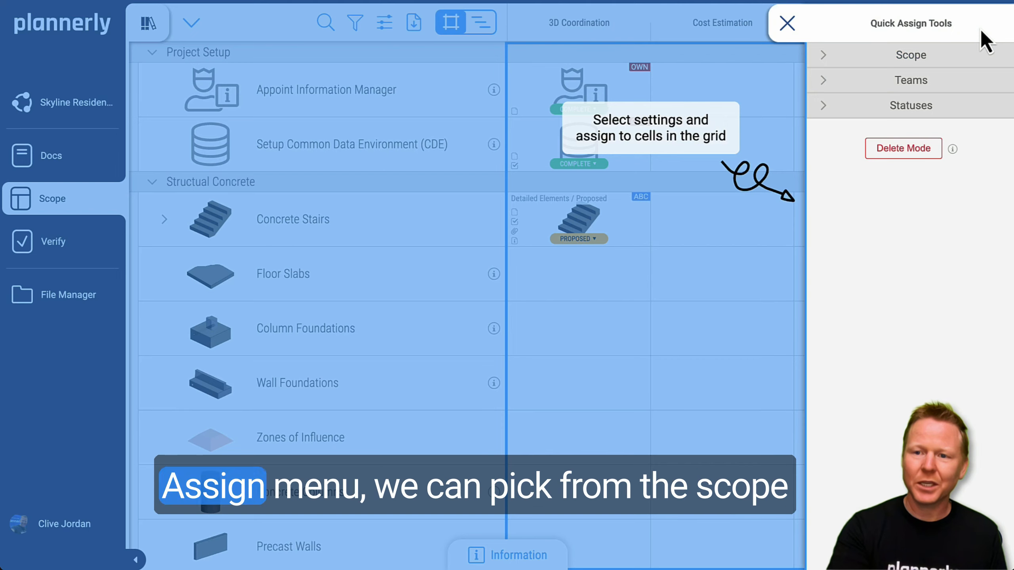
{"action": "left_click", "coordinate": [910, 55]}
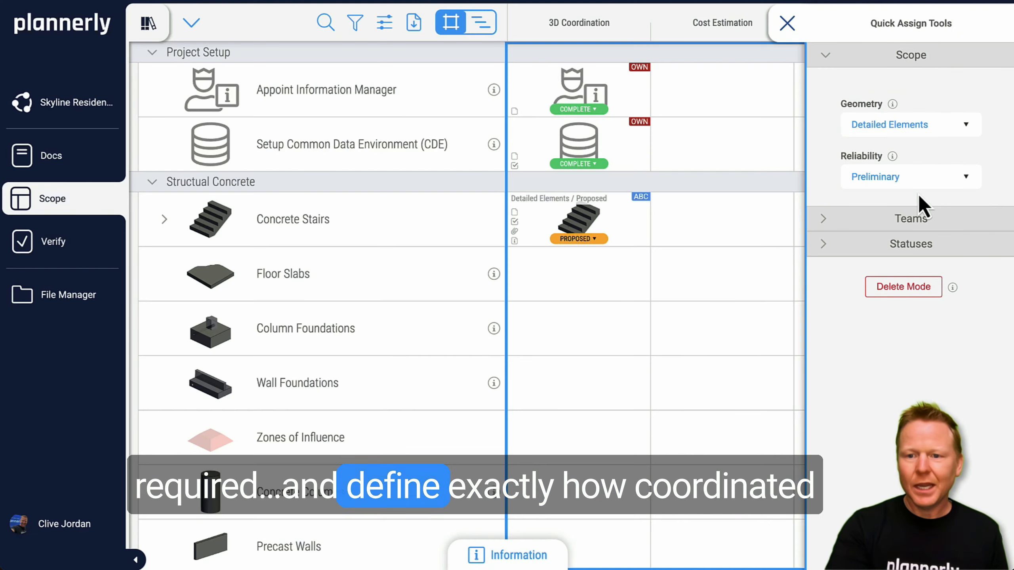
{"action": "left_click", "coordinate": [911, 176]}
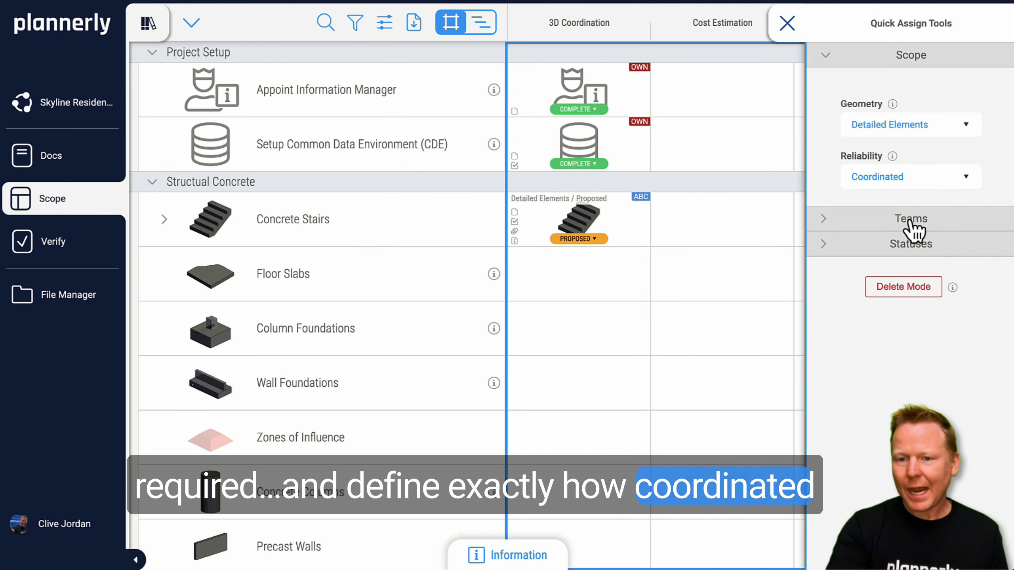
{"action": "left_click", "coordinate": [910, 218]}
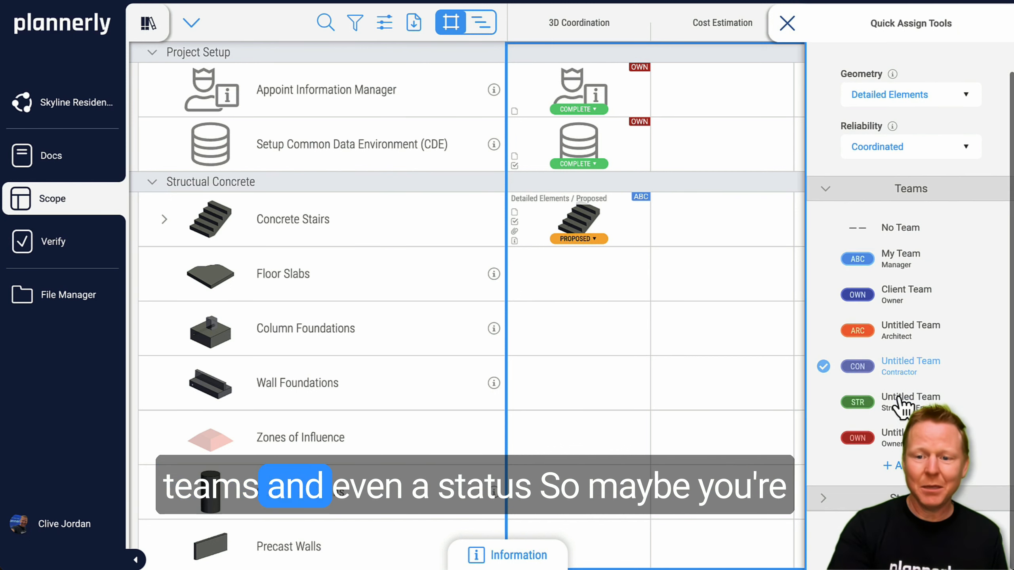
Assign the Proposed CON scope to Floor Slabs and Wall Foundations under Cost Estimation
{"action": "scroll", "scroll_direction": "down", "scroll_amount": 3}
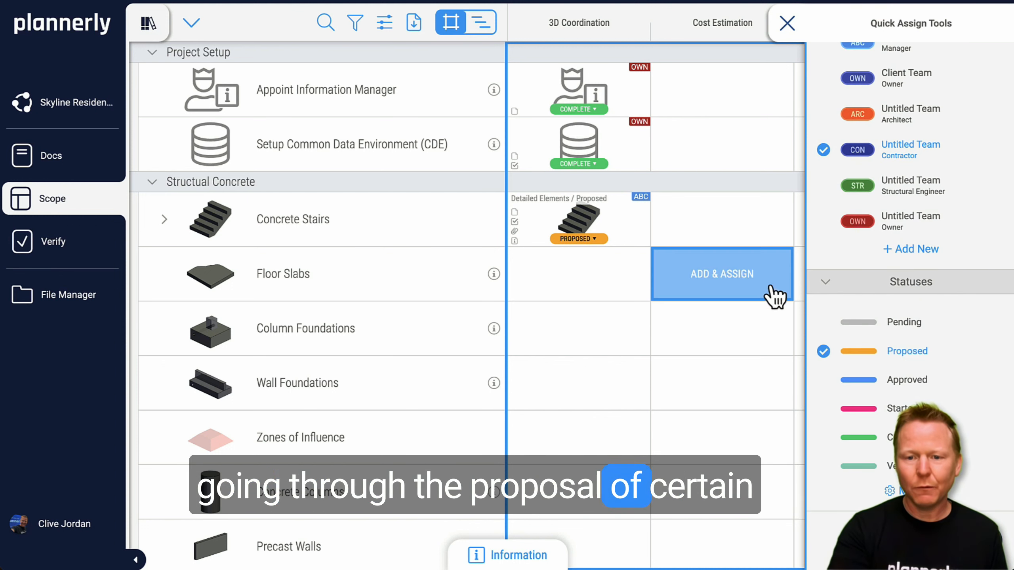
{"action": "left_click", "coordinate": [722, 273]}
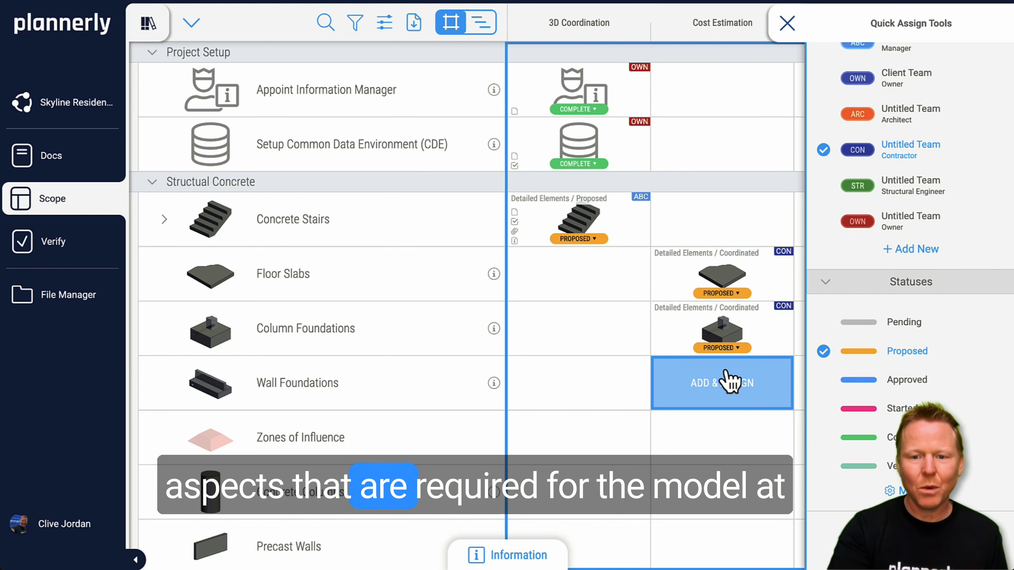
{"action": "left_click", "coordinate": [721, 383]}
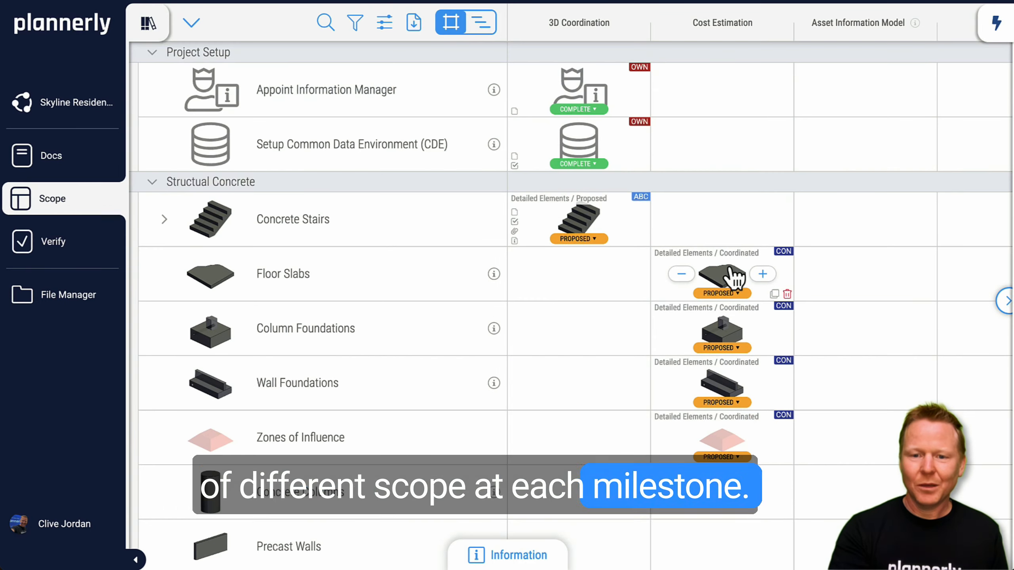
{"action": "scroll", "scroll_direction": "down", "scroll_amount": 3}
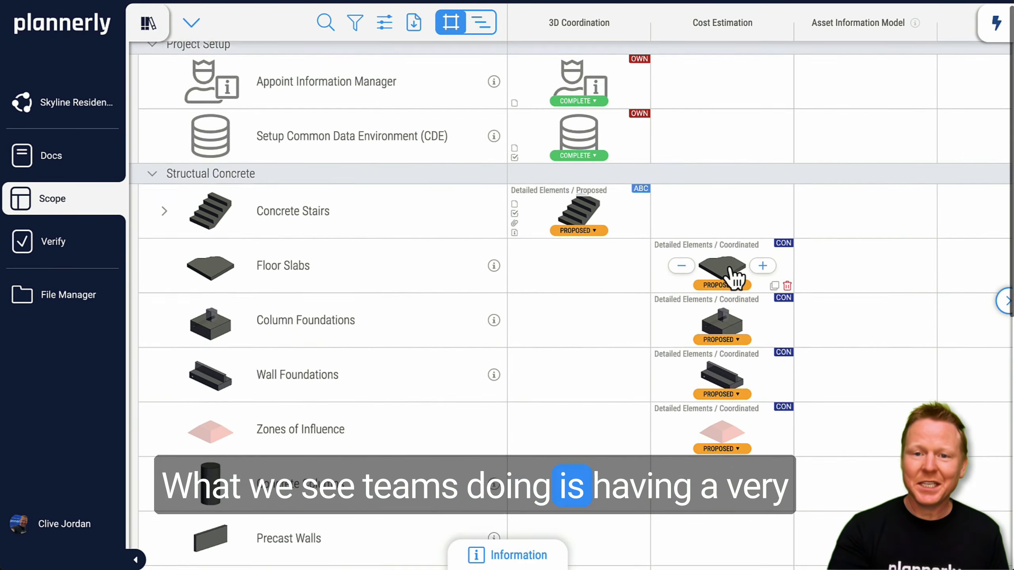
{"action": "scroll", "scroll_direction": "down", "scroll_amount": 3}
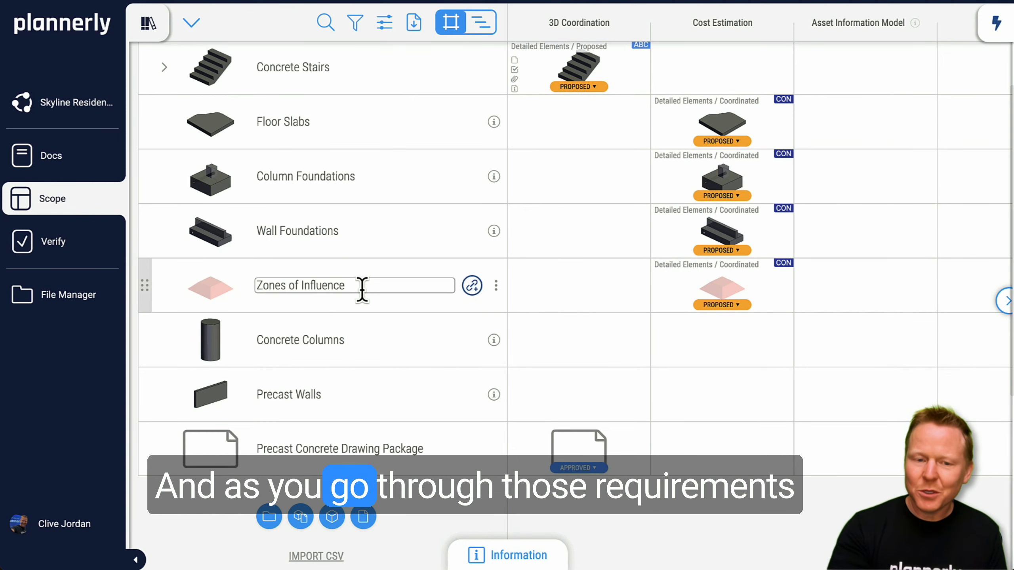
{"action": "left_click", "coordinate": [578, 22]}
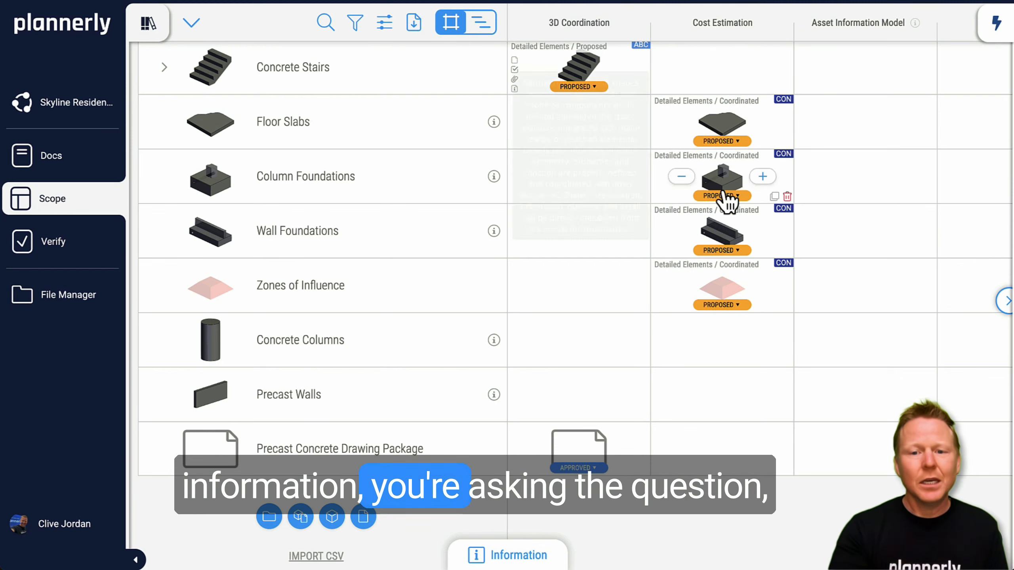
{"action": "scroll", "scroll_direction": "down", "scroll_amount": 3}
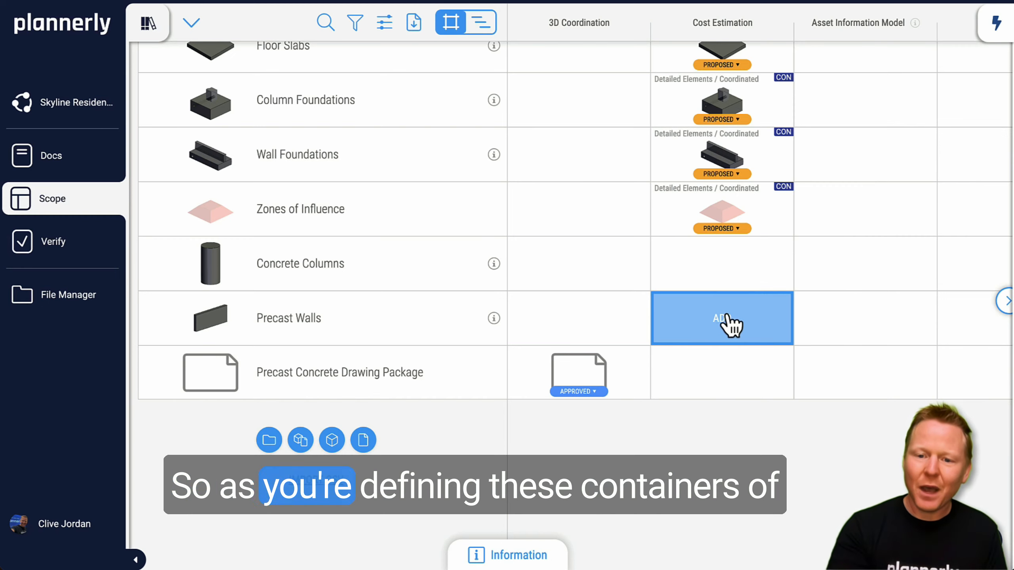
{"action": "mouse_move", "coordinate": [722, 216]}
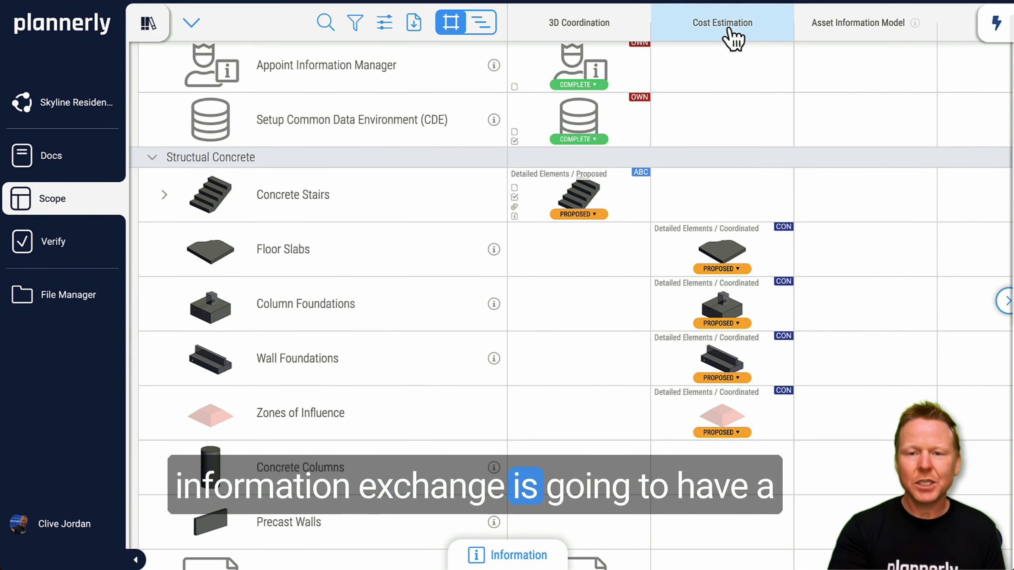
{"action": "scroll", "scroll_direction": "down", "scroll_amount": 3}
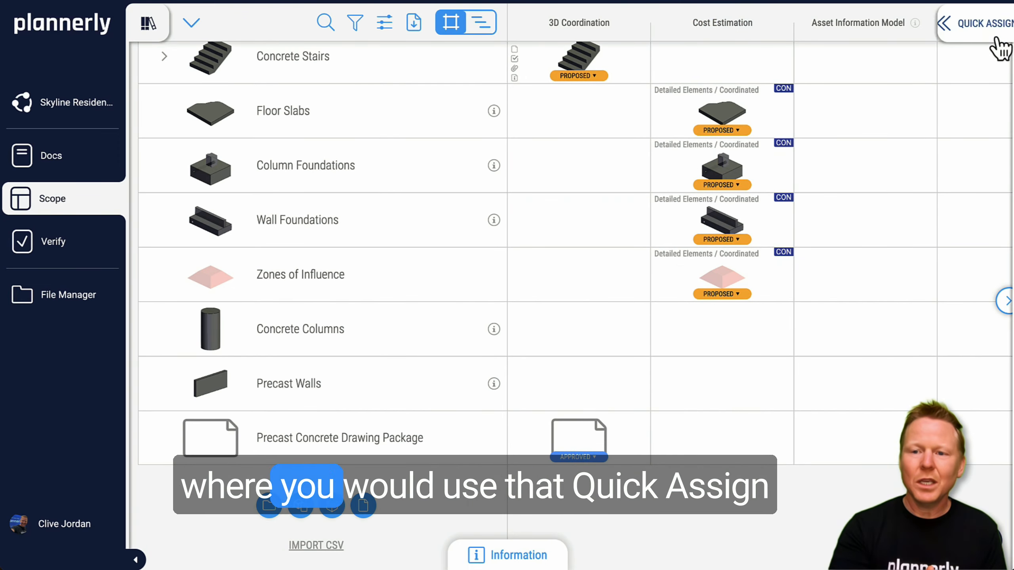
Switch Quick Assign to Delete Mode to clear the Cost Estimation entries
{"action": "left_click", "coordinate": [983, 23]}
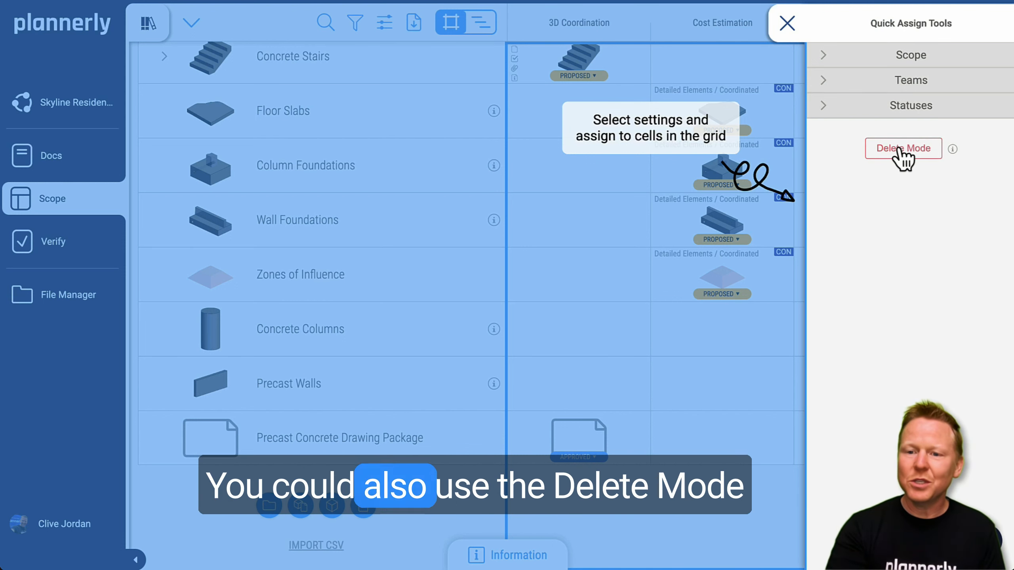
{"action": "left_click", "coordinate": [903, 148]}
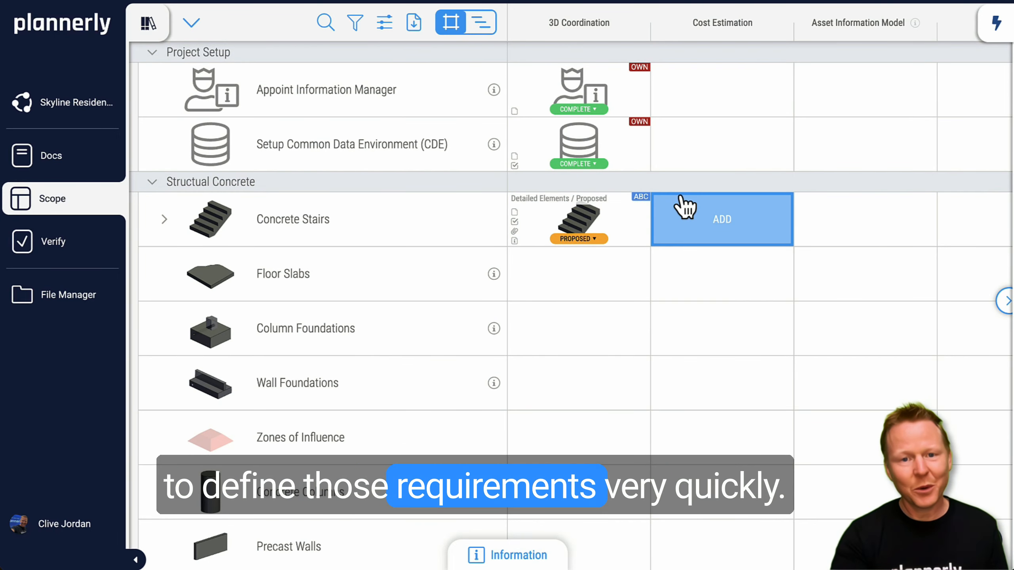
{"action": "mouse_move", "coordinate": [713, 195]}
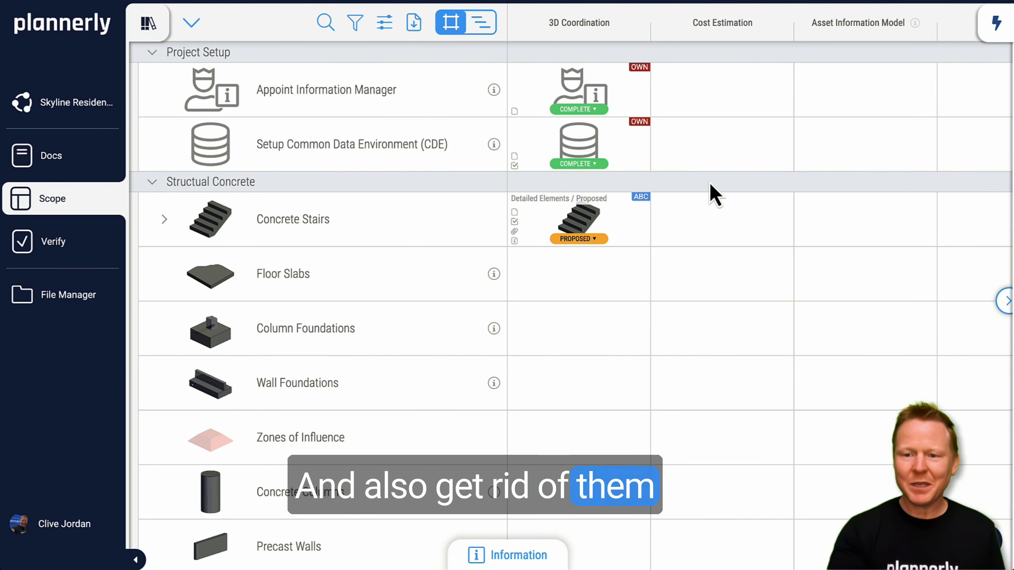